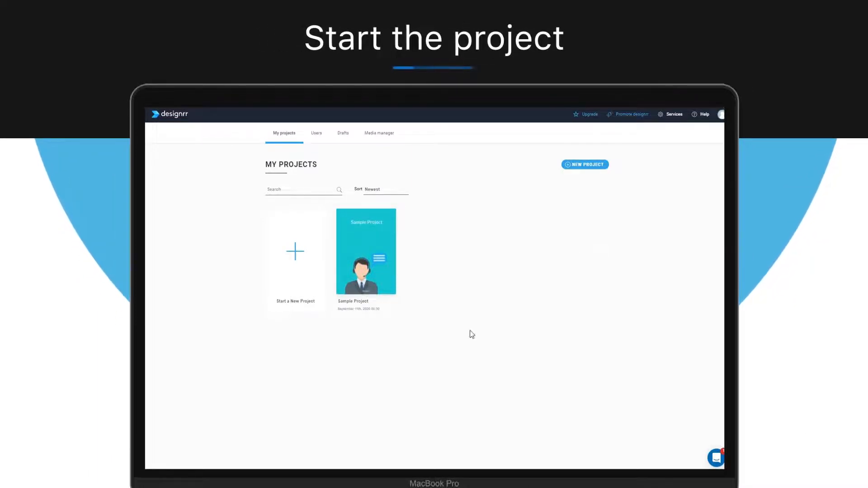
{"action": "mouse_move", "coordinate": [295, 251]}
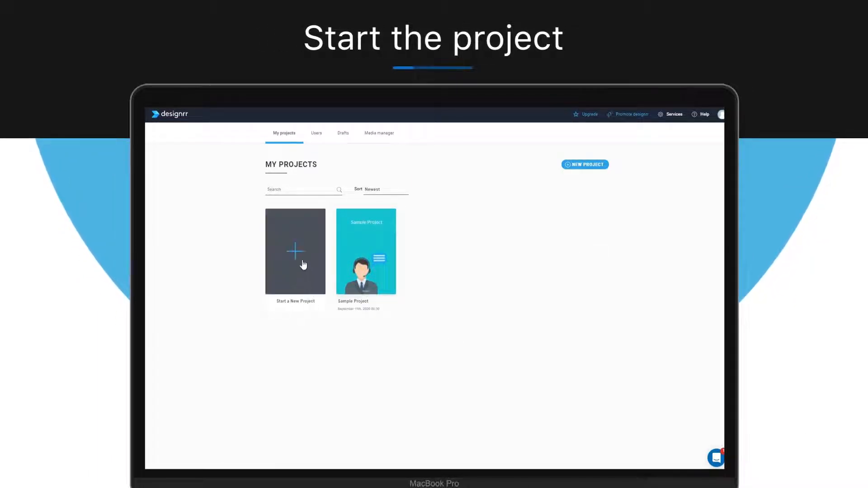
Start a new project from the My Projects page to reach the import options.
{"action": "left_click", "coordinate": [295, 252]}
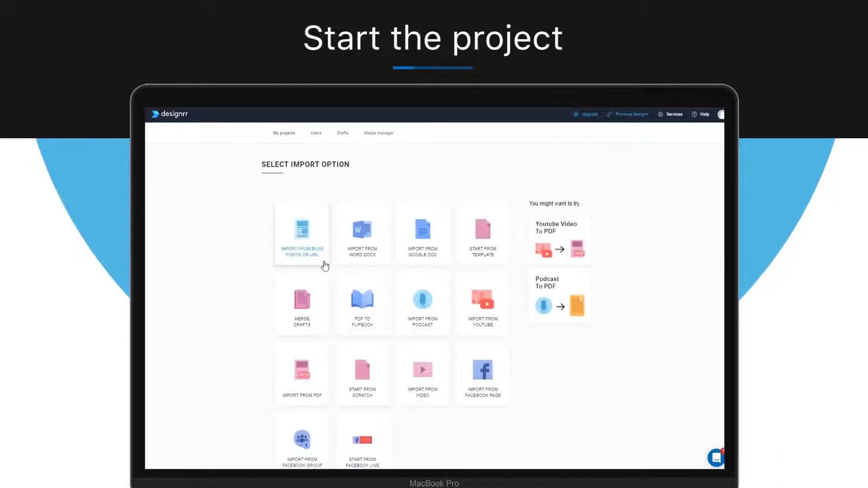
{"action": "mouse_move", "coordinate": [518, 273]}
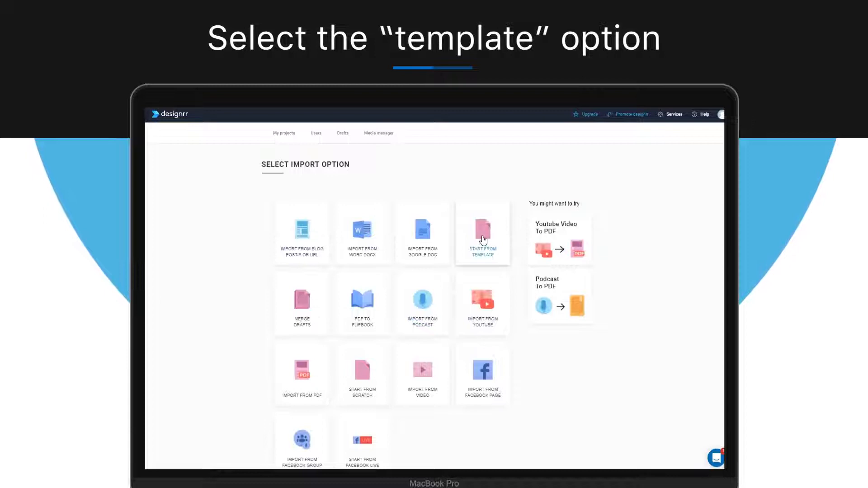
Choose Start From Template, browse the gallery and preview the Worksheet 1-04 design.
{"action": "left_click", "coordinate": [481, 232]}
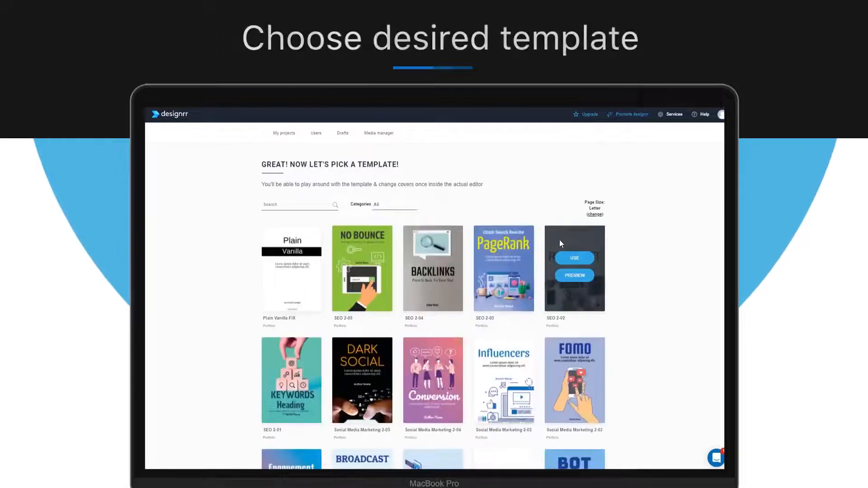
{"action": "scroll", "scroll_direction": "down", "scroll_amount": 3}
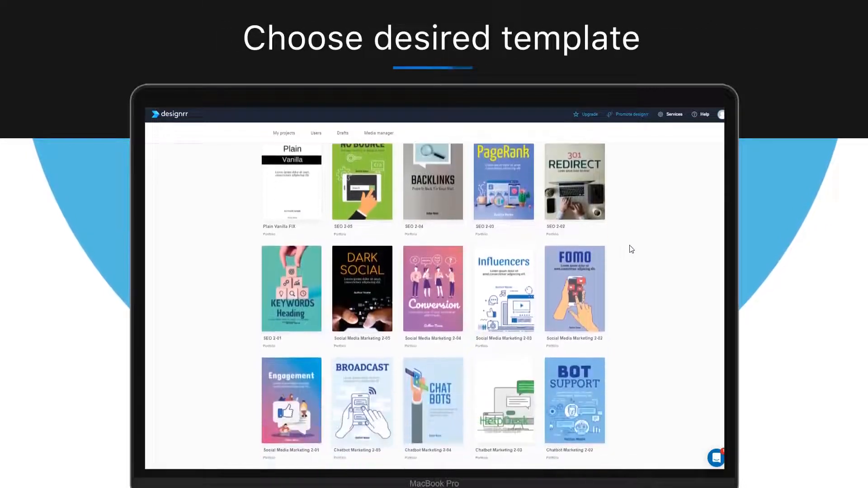
{"action": "scroll", "scroll_direction": "down", "scroll_amount": 3}
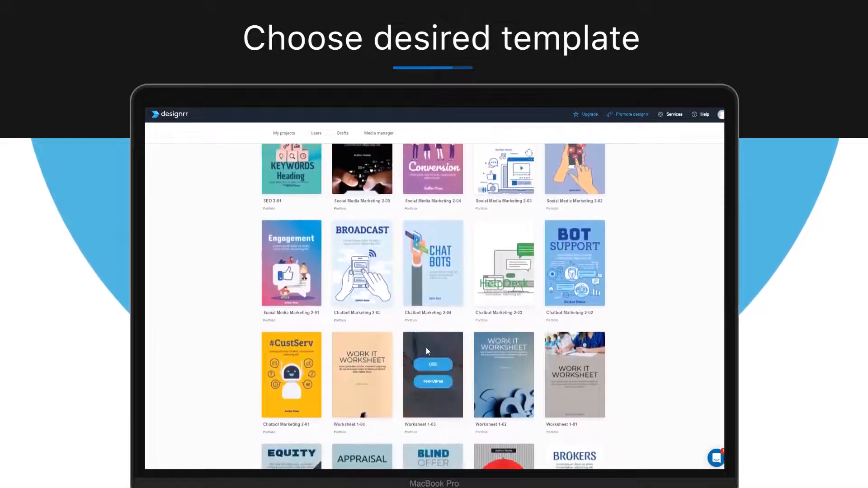
{"action": "left_click", "coordinate": [432, 382]}
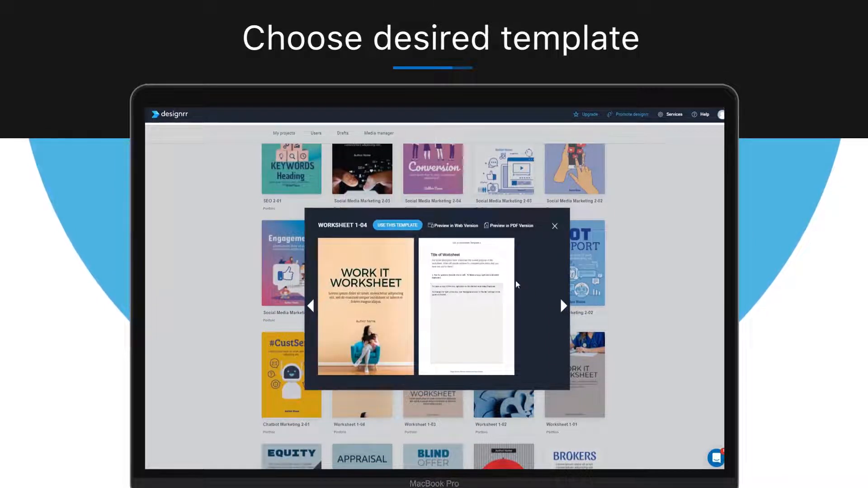
{"action": "left_click", "coordinate": [554, 226]}
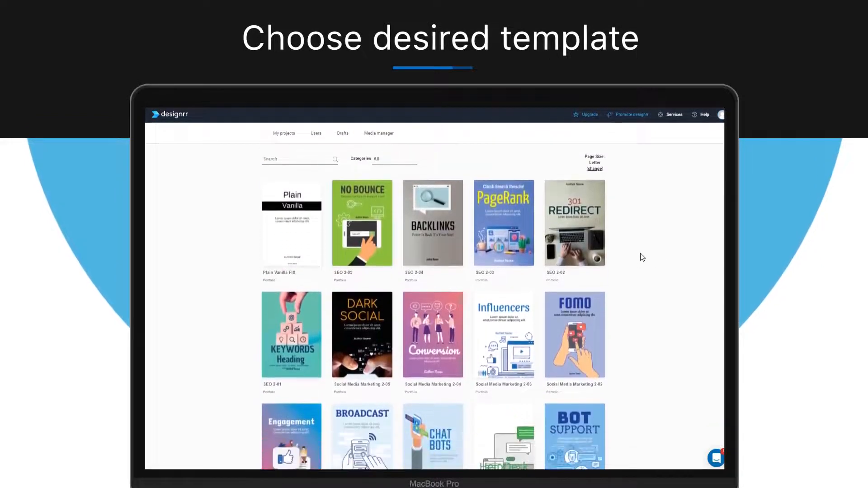
{"action": "mouse_move", "coordinate": [613, 257]}
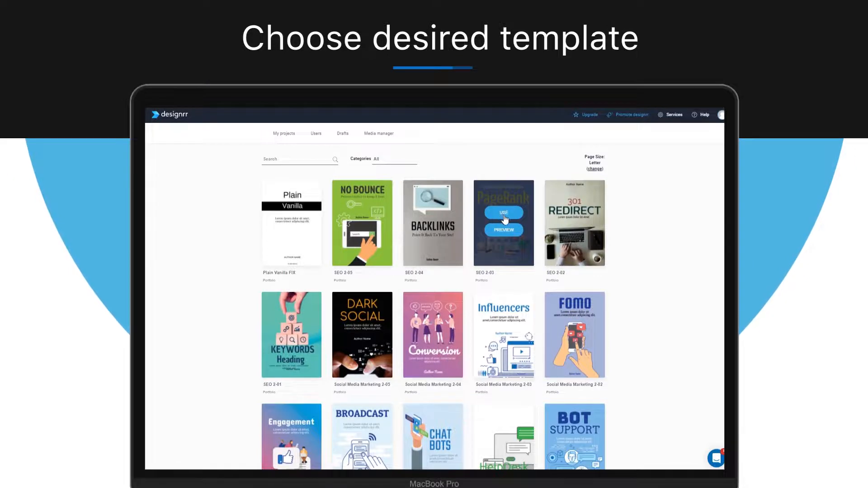
Use the PageRank template and drop an Import Content block onto its regular page.
{"action": "left_click", "coordinate": [504, 212]}
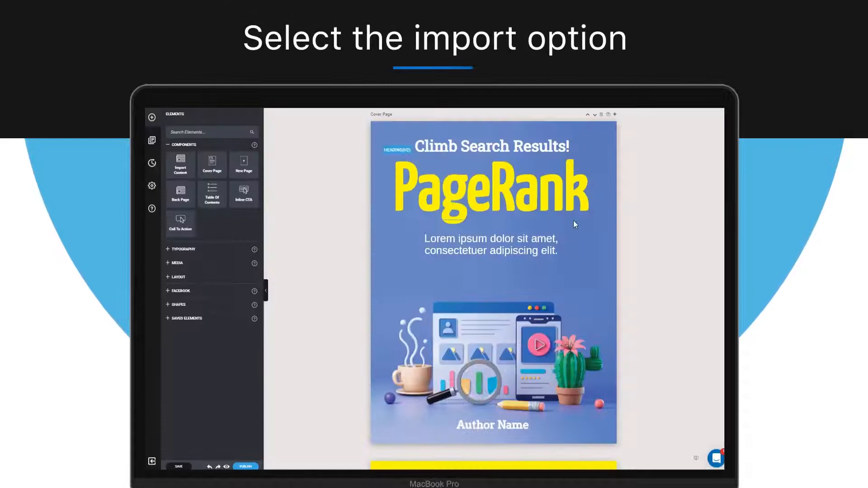
{"action": "scroll", "scroll_direction": "down", "scroll_amount": 3}
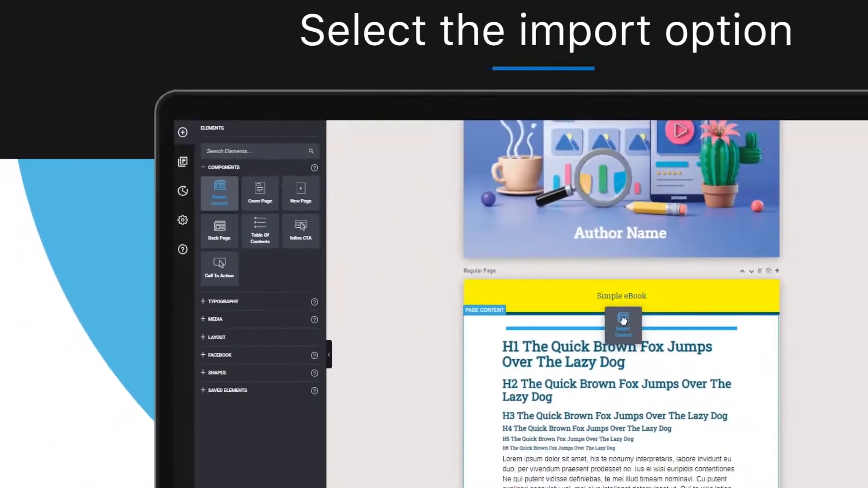
{"action": "left_click", "coordinate": [621, 324]}
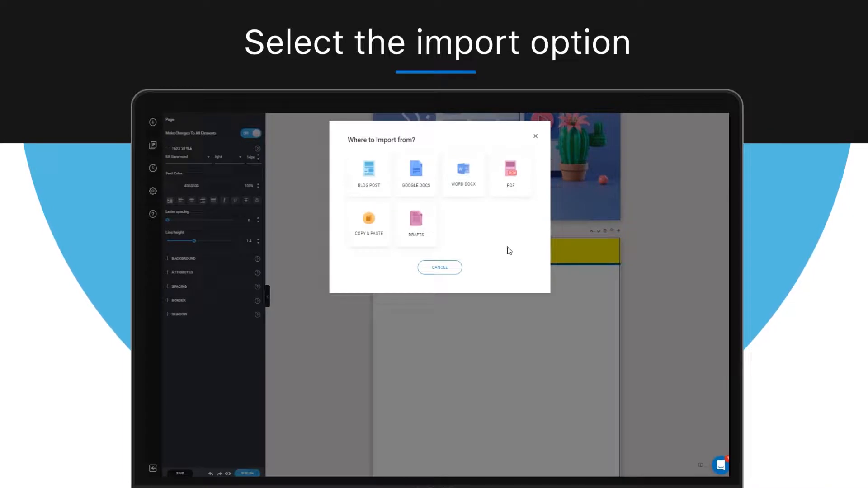
{"action": "mouse_move", "coordinate": [535, 249]}
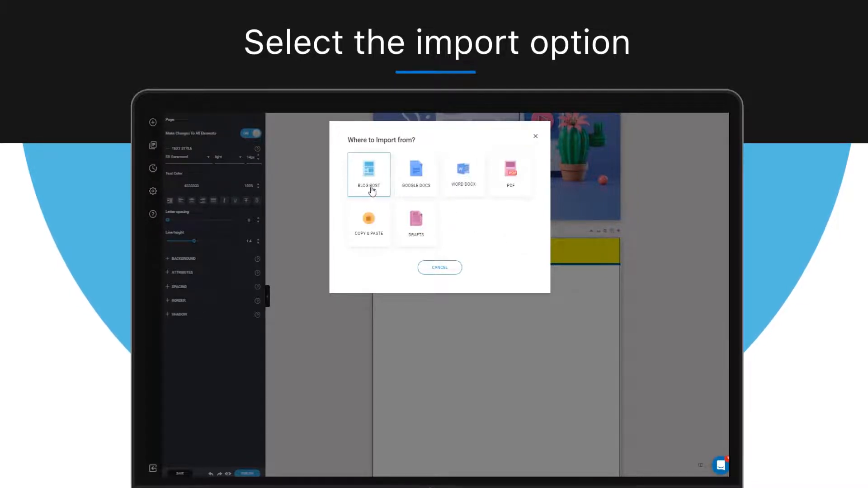
{"action": "left_click", "coordinate": [369, 173]}
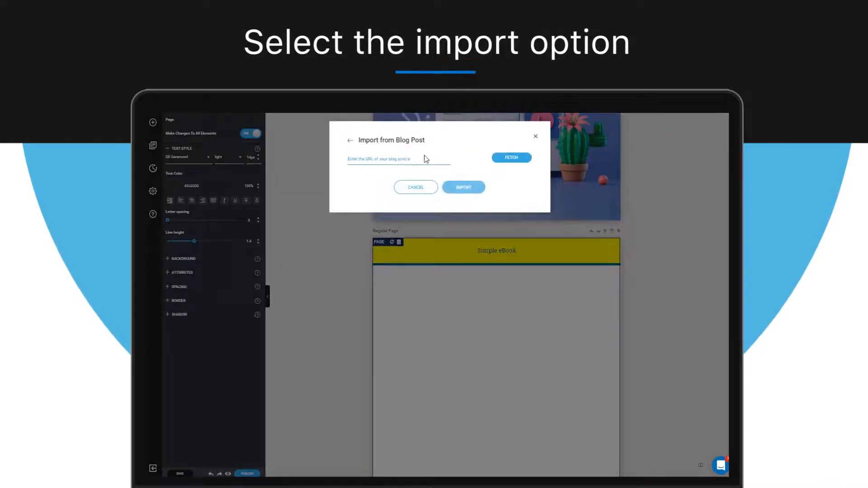
{"action": "type", "text": "https://designrr.io/email-list-building-tactics/"}
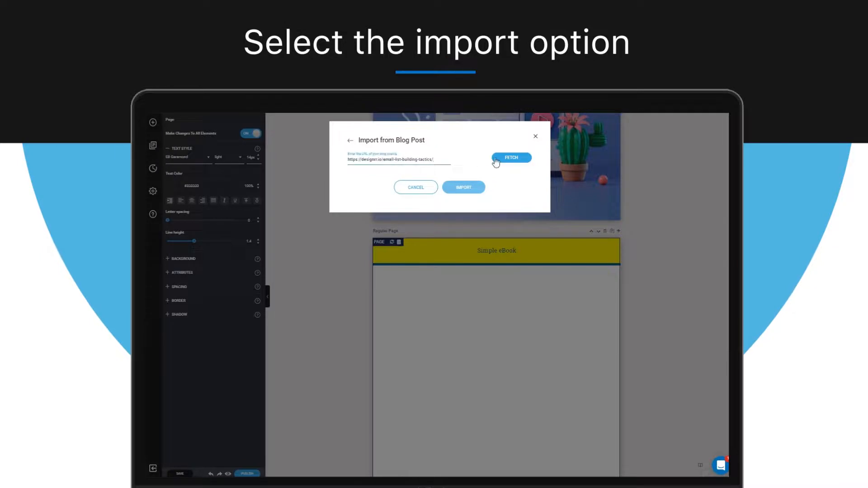
{"action": "left_click", "coordinate": [510, 158]}
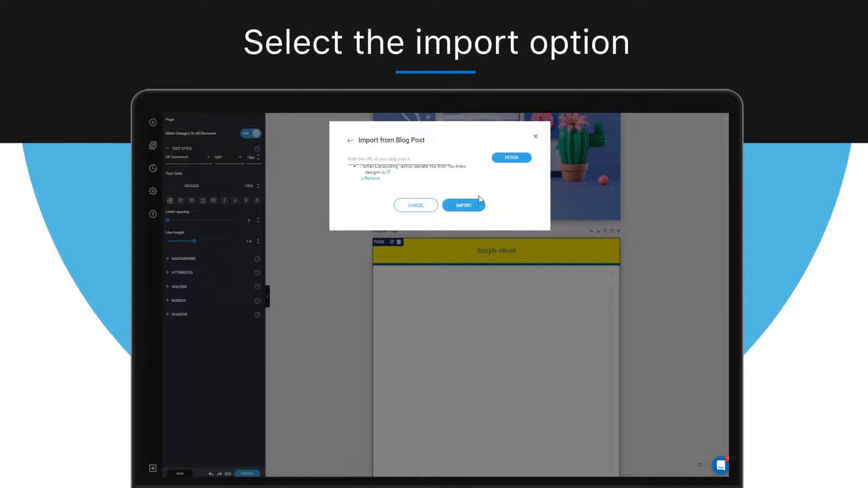
Import the fetched email list-building tactics post into the page and return to the elements list.
{"action": "left_click", "coordinate": [463, 206]}
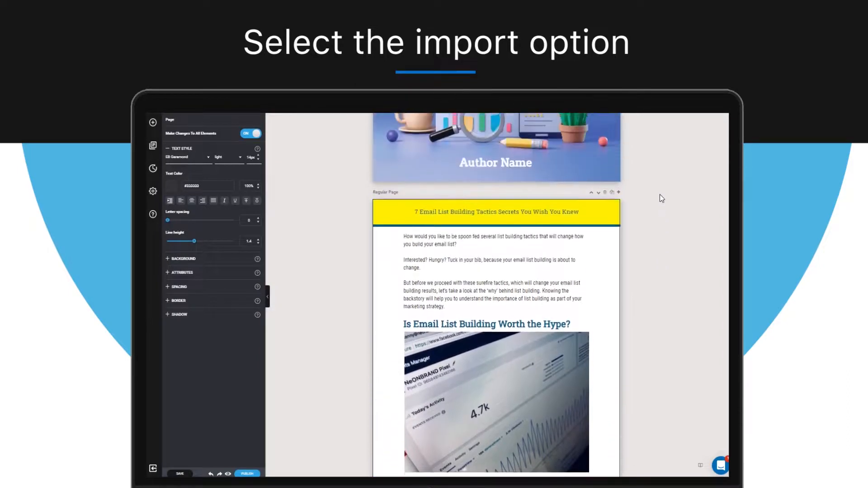
{"action": "scroll", "scroll_direction": "down", "scroll_amount": 3}
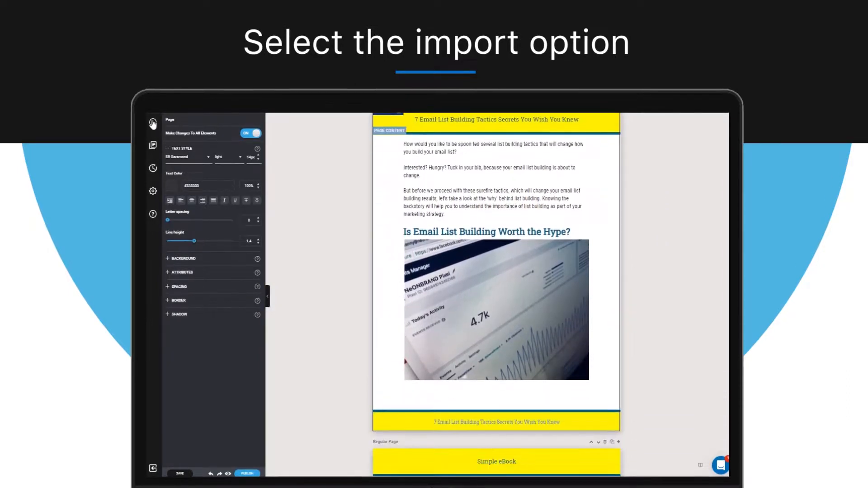
{"action": "left_click", "coordinate": [153, 121]}
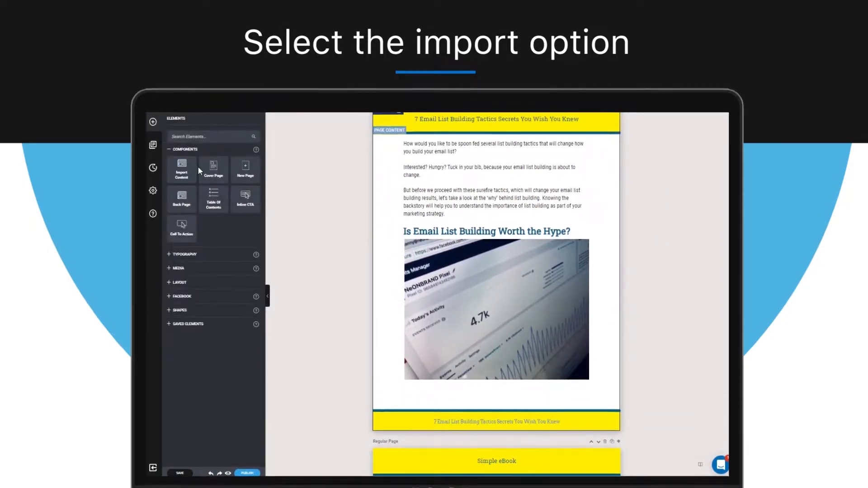